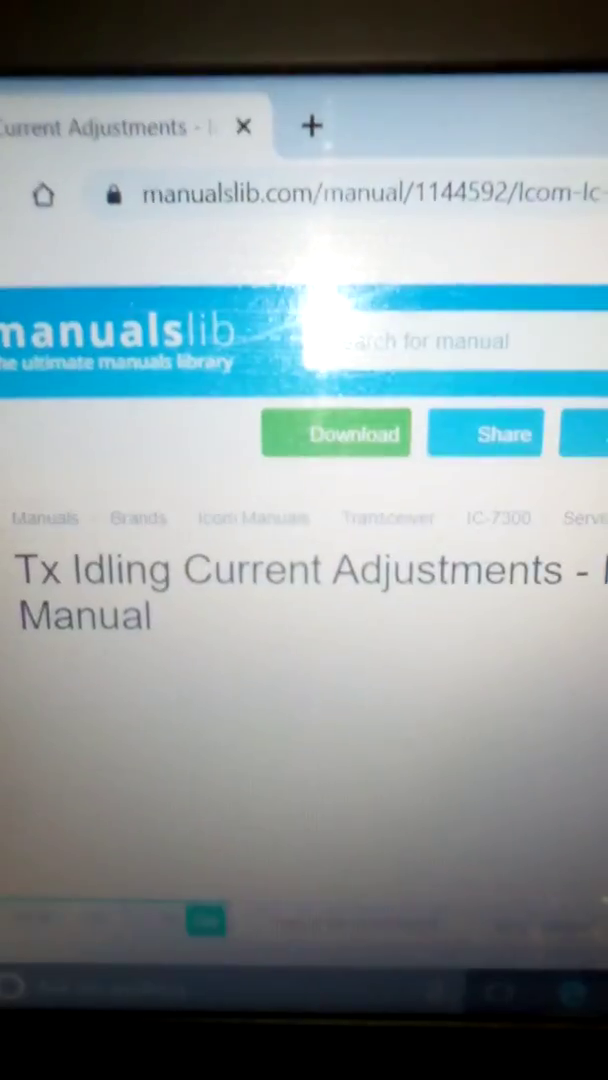
pyautogui.scroll(-3)
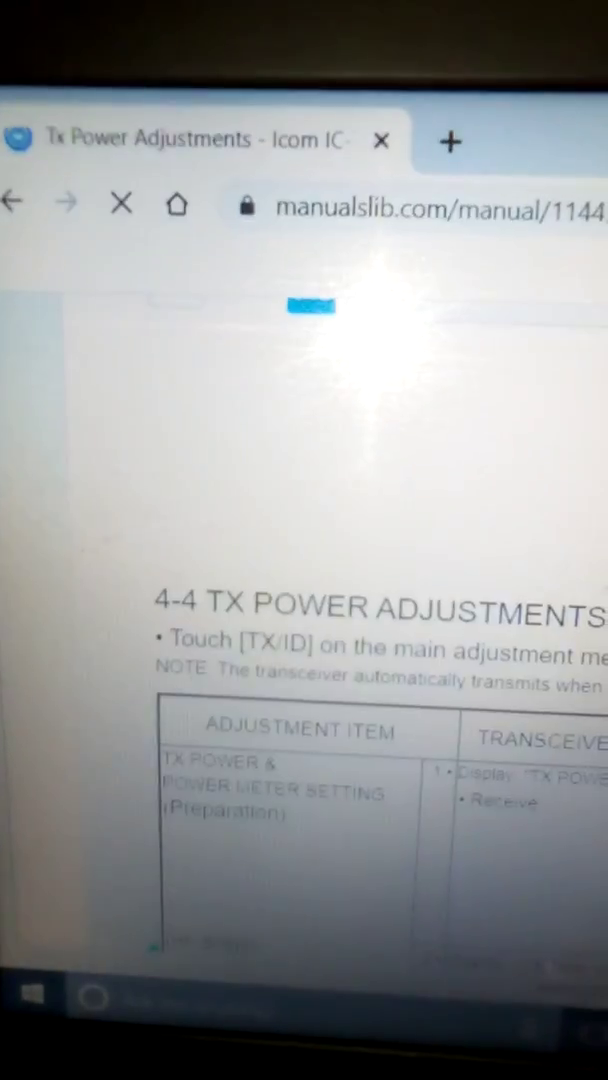
pyautogui.scroll(-3)
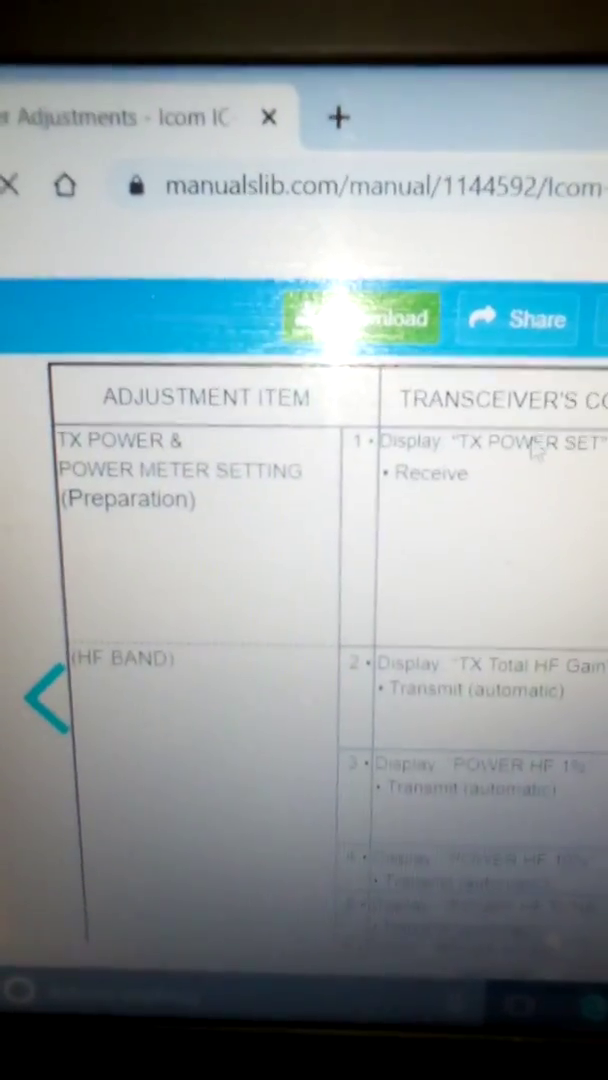
pyautogui.scroll(-3)
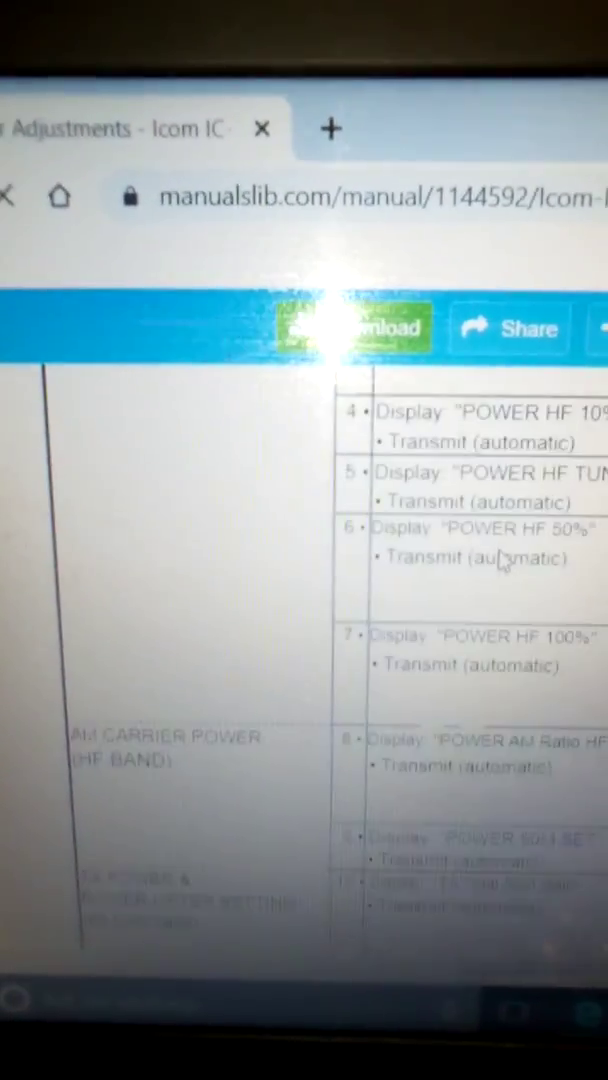